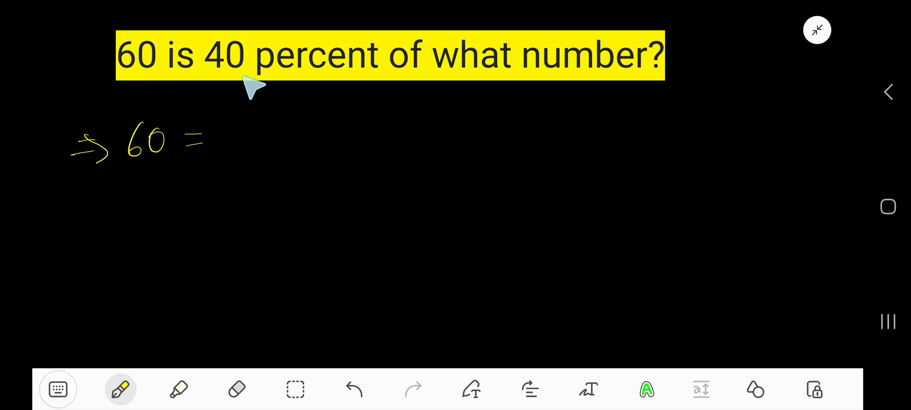
Handwrite '40% × x' after '60 =' and begin the next line with '⇒ 60 ='
left_click_drag(227, 122, 296, 157)
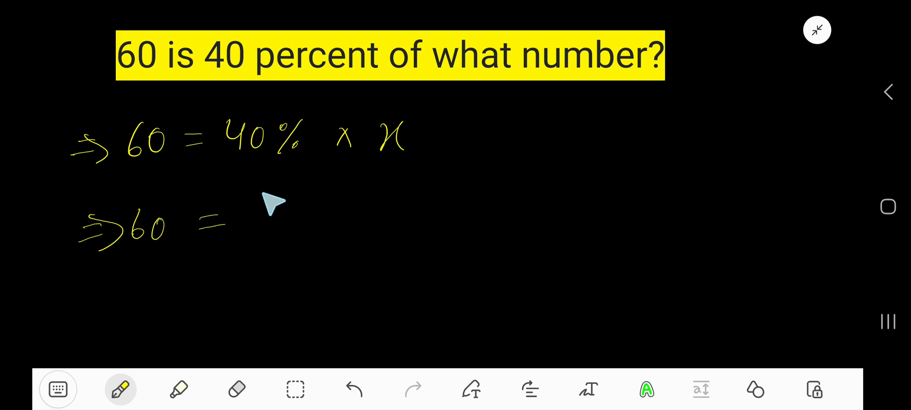
Handwrite '40 × 1/100 × x' on the second line, then '⇒ 60 = 40/100 × x' and '⇒ 6' below
left_click_drag(267, 203, 296, 197)
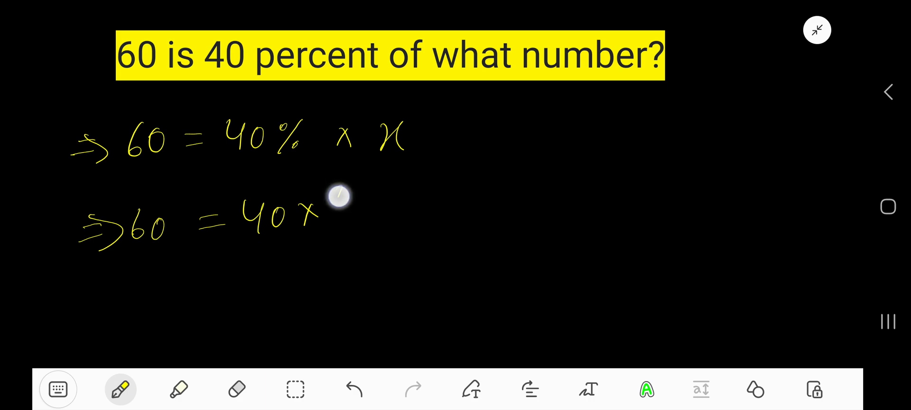
left_click_drag(340, 197, 348, 233)
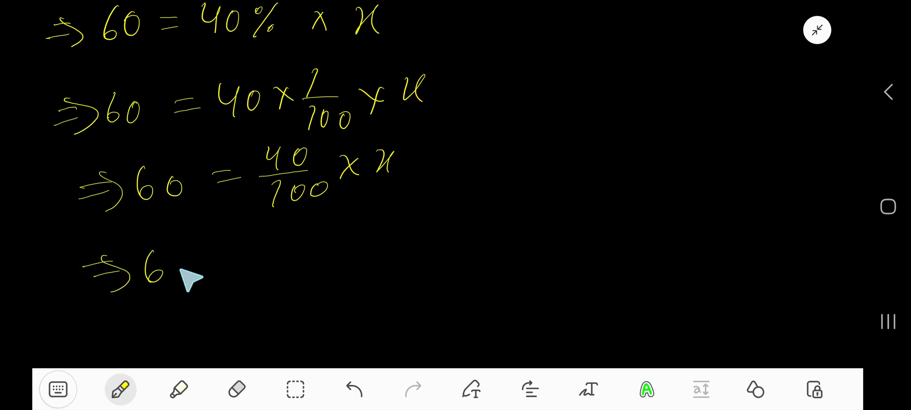
Handwrite the fourth line '⇒ 60 × 100/40 = 40/100 × x' and simplify its right side to x
left_click_drag(175, 274, 290, 261)
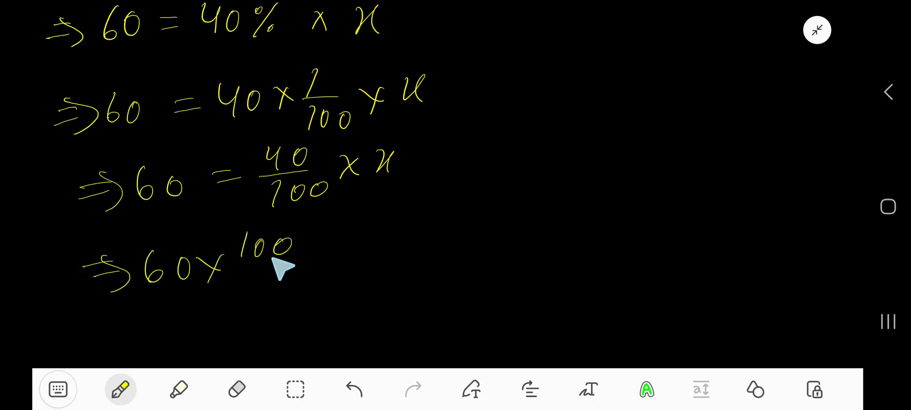
left_click_drag(262, 261, 296, 284)
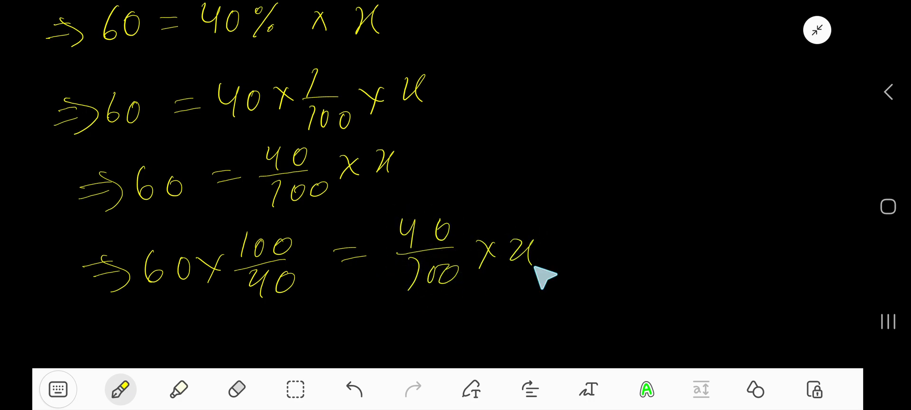
left_click_drag(564, 250, 656, 227)
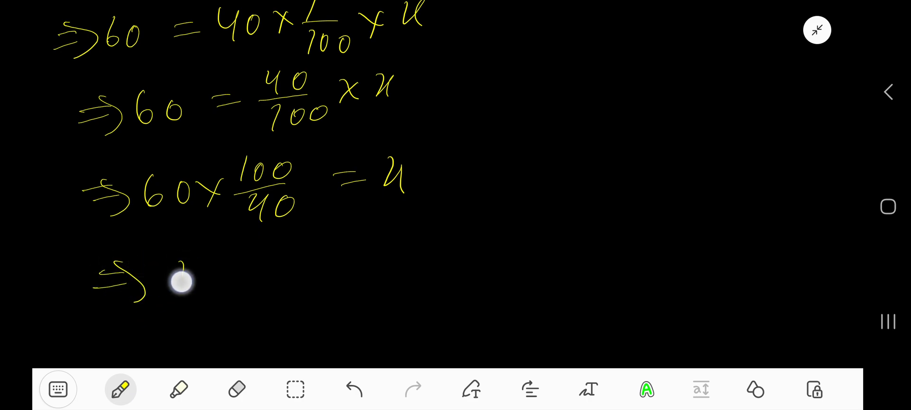
Handwrite '⇒ x = 60 ×' to start the final line under 60 × 100/40 = x
left_click_drag(180, 282, 408, 238)
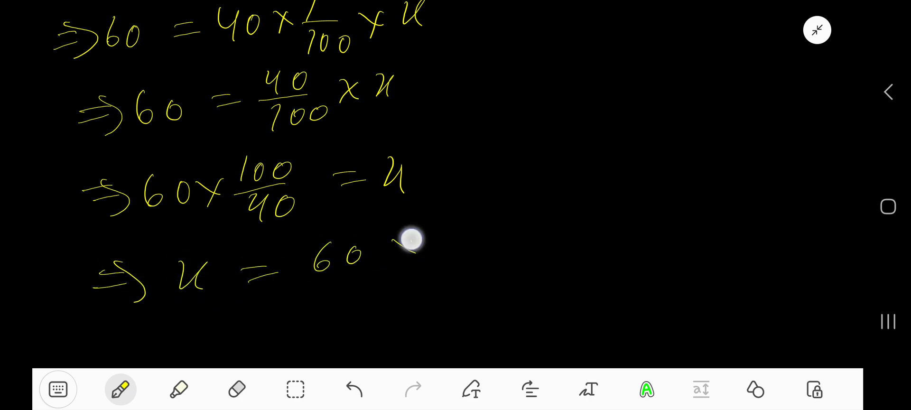